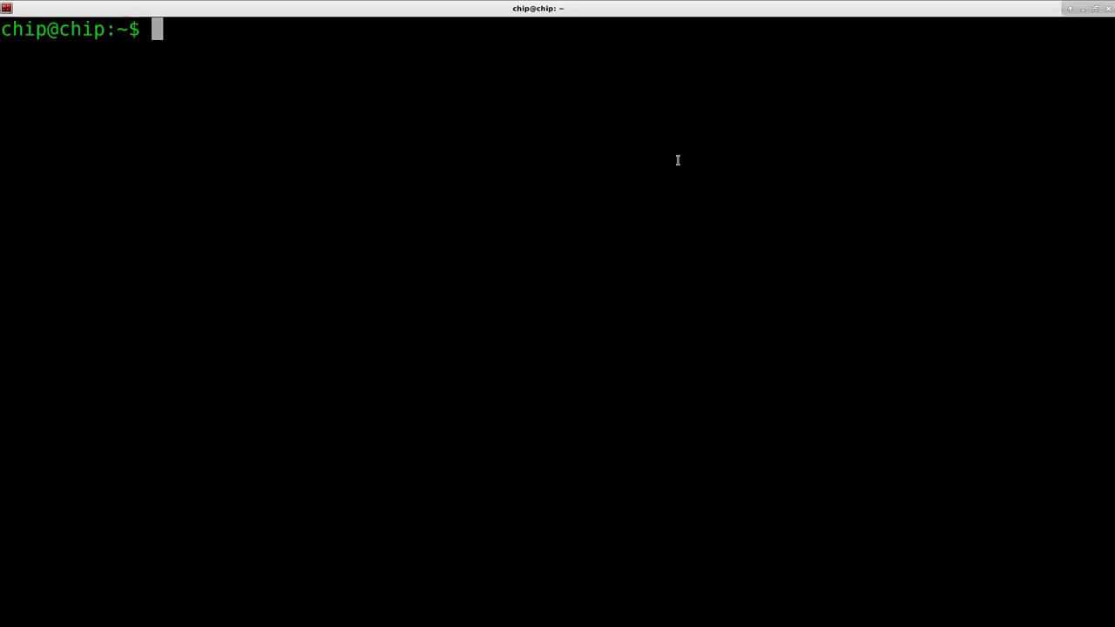
Recall the DISPLAY command from history to set DISPLAY=:0.0 and export it.
key(ctrl+r)
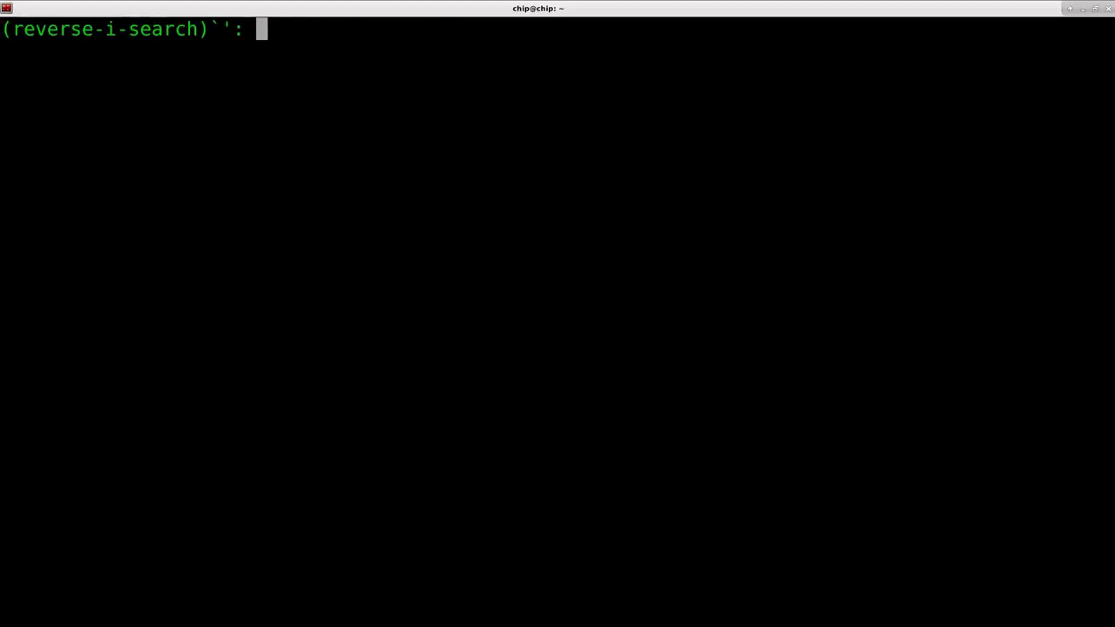
text(DISPLAY=:0.0)
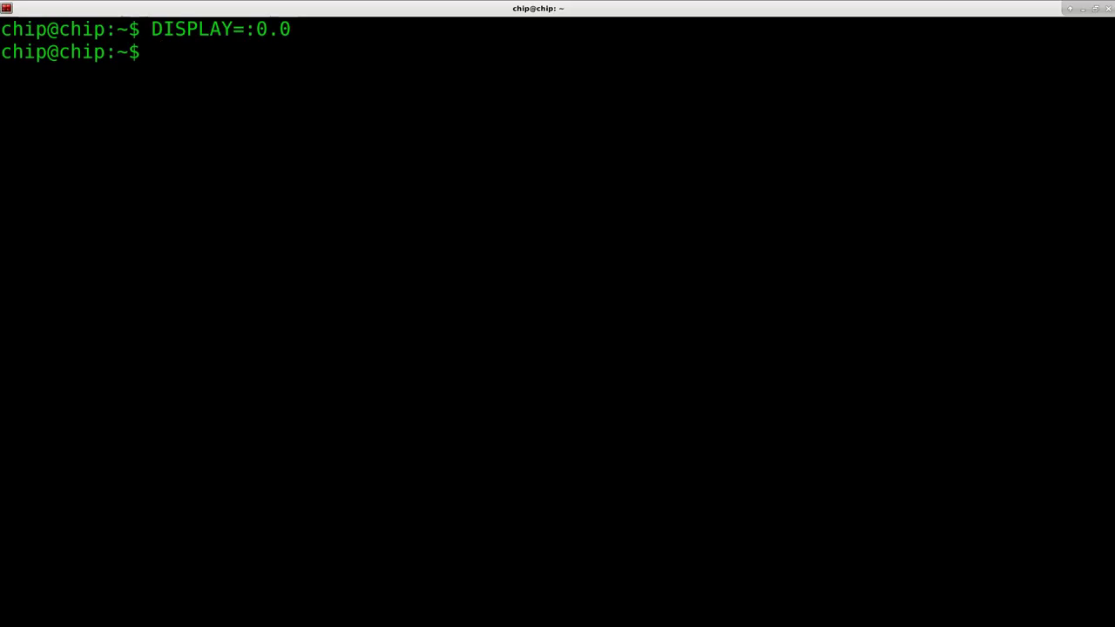
key(ctrl+r)
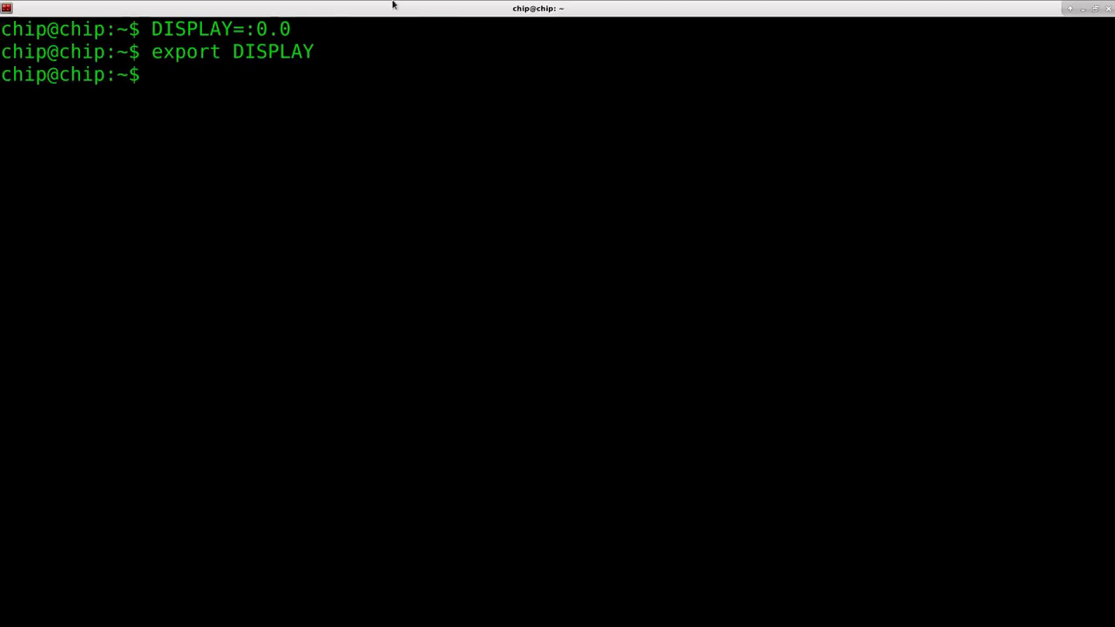
mouse_move(195, 55)
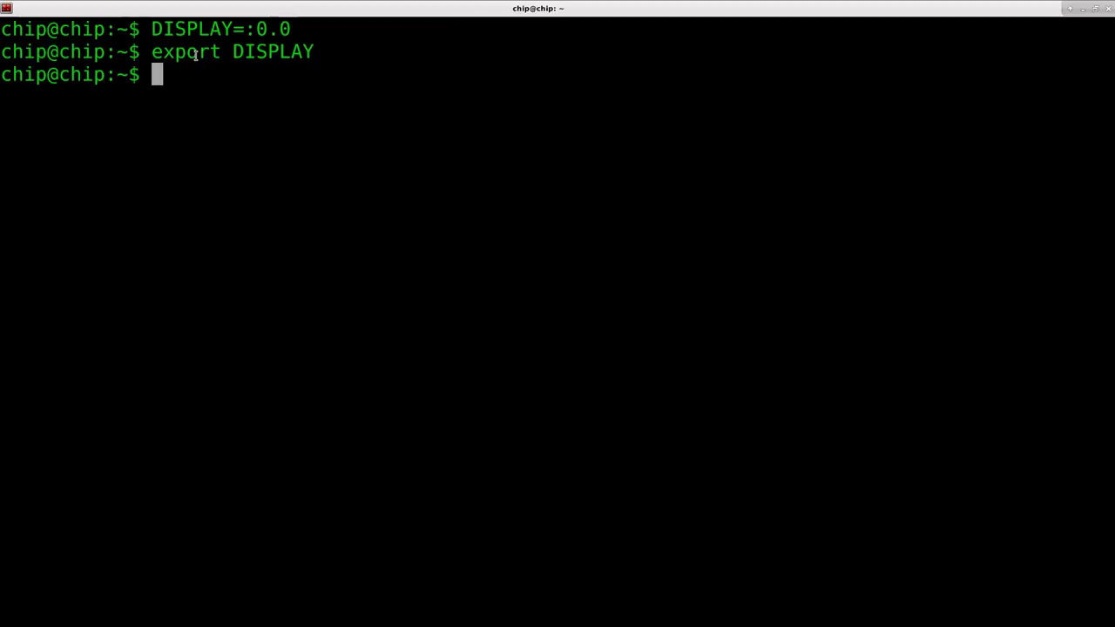
Run xrandr and mark the current 1360 x 768 resolution in its output.
text(xrandr)
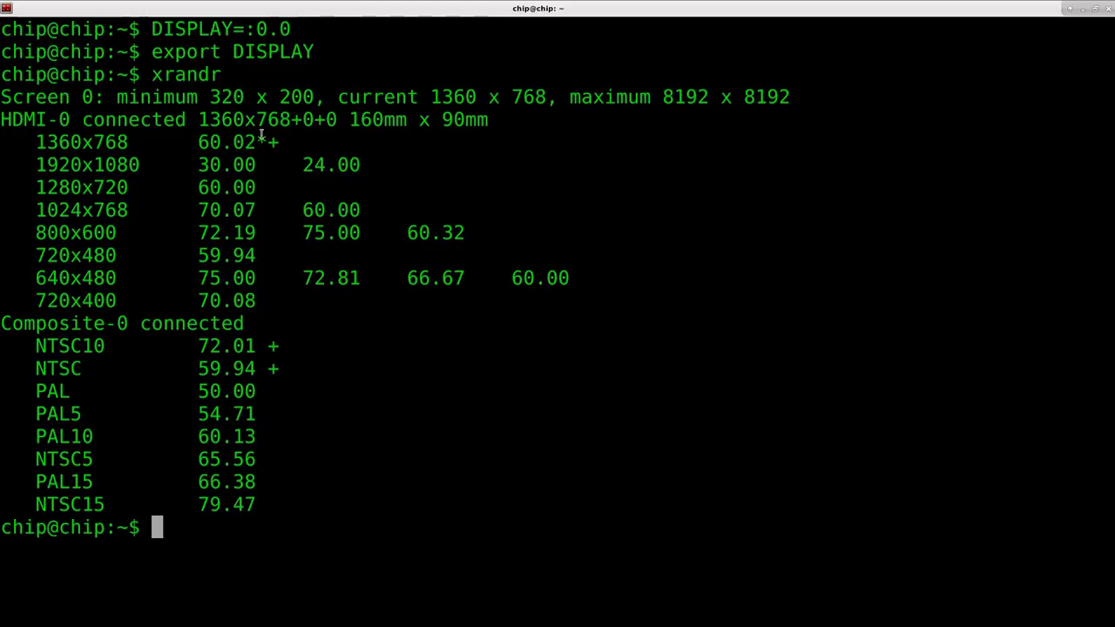
mouse_move(433, 94)
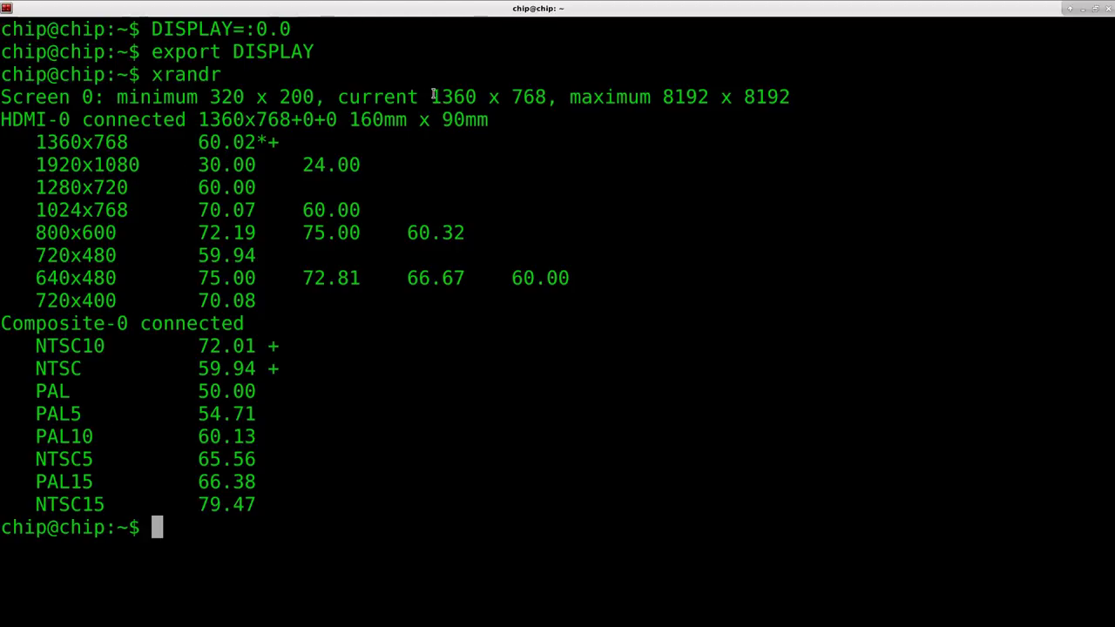
double_click(488, 97)
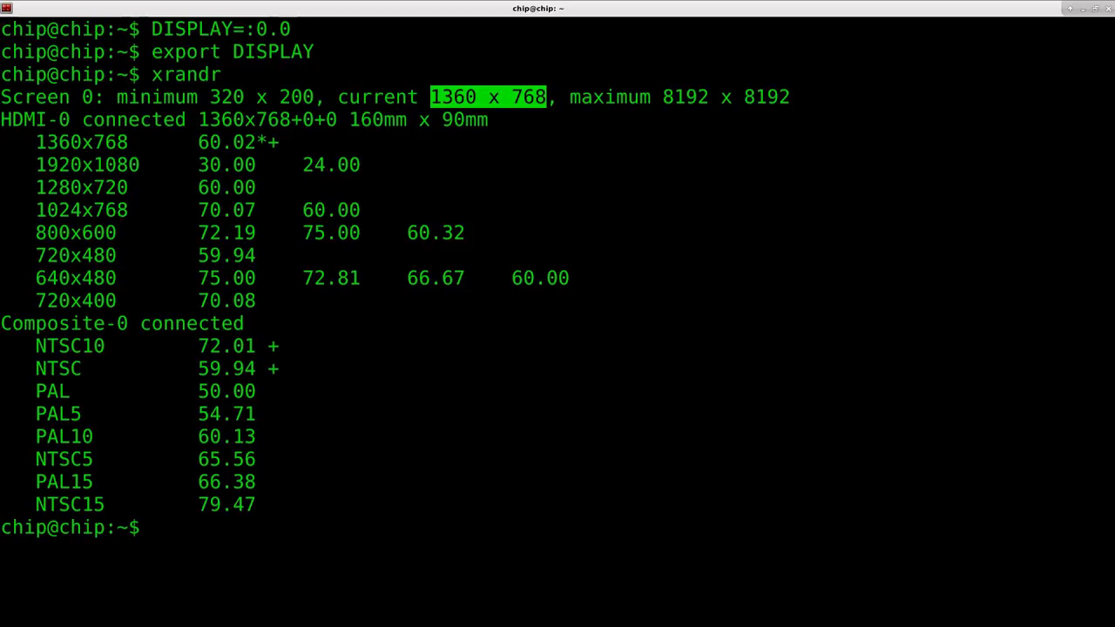
Enter 'mplayer -fs -zoom -x 1360 -y 768 /tmp/yt/2.mp4' at the prompt.
text(mplayer -fs)
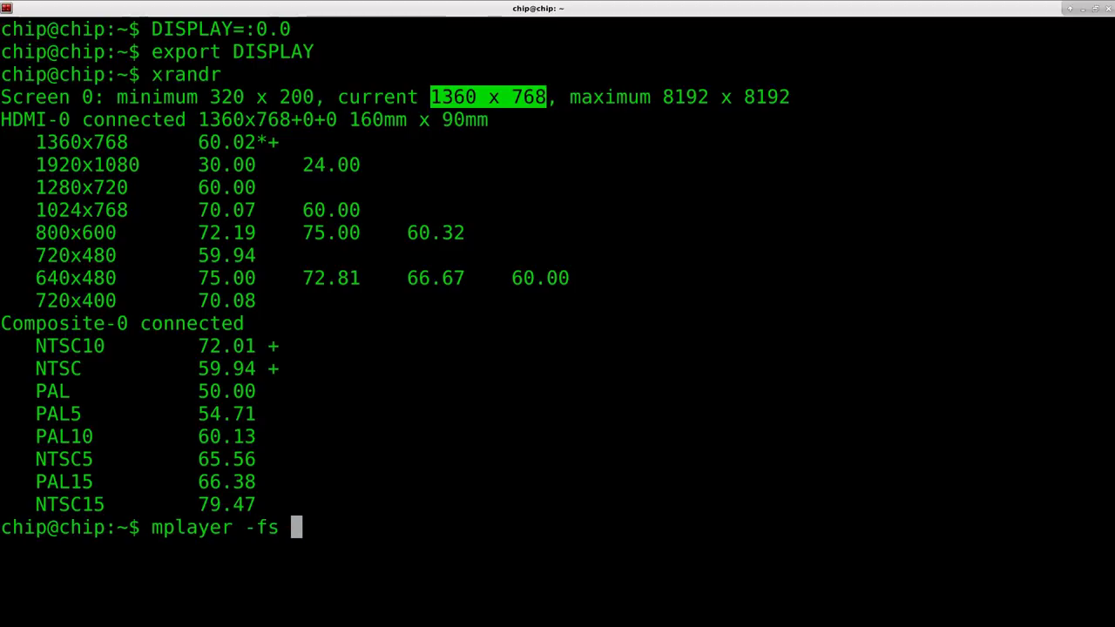
text(-)
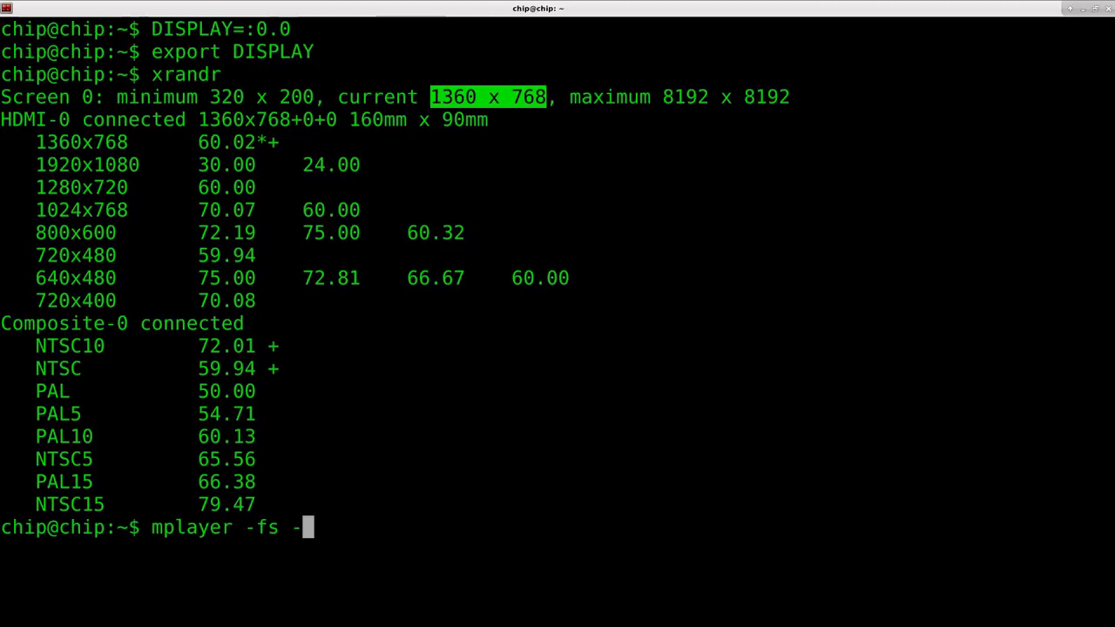
text(zoom)
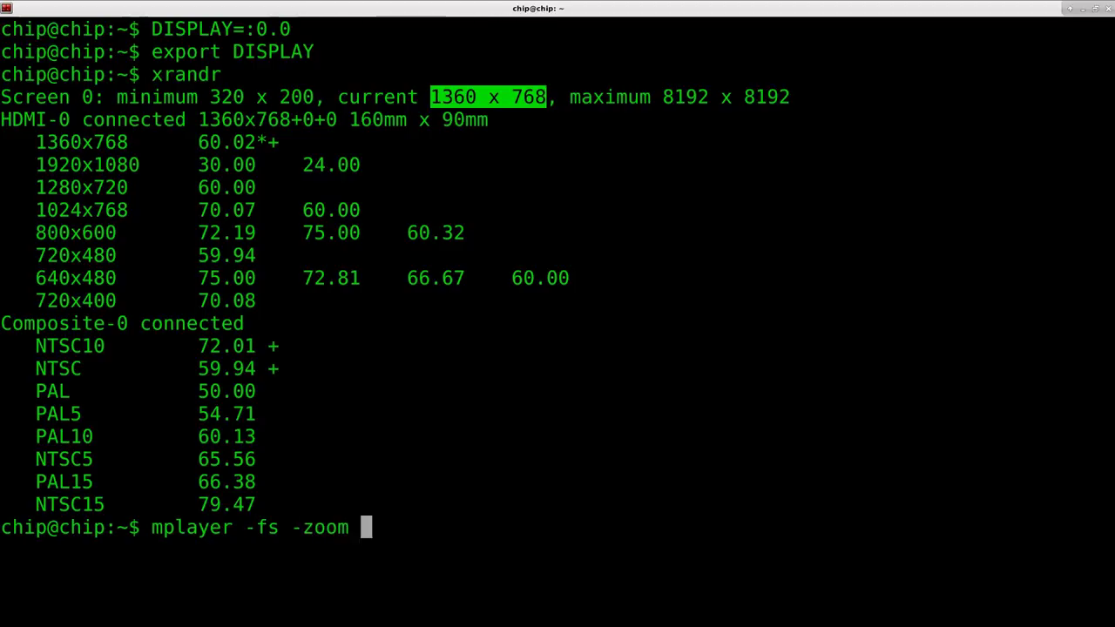
text(-x)
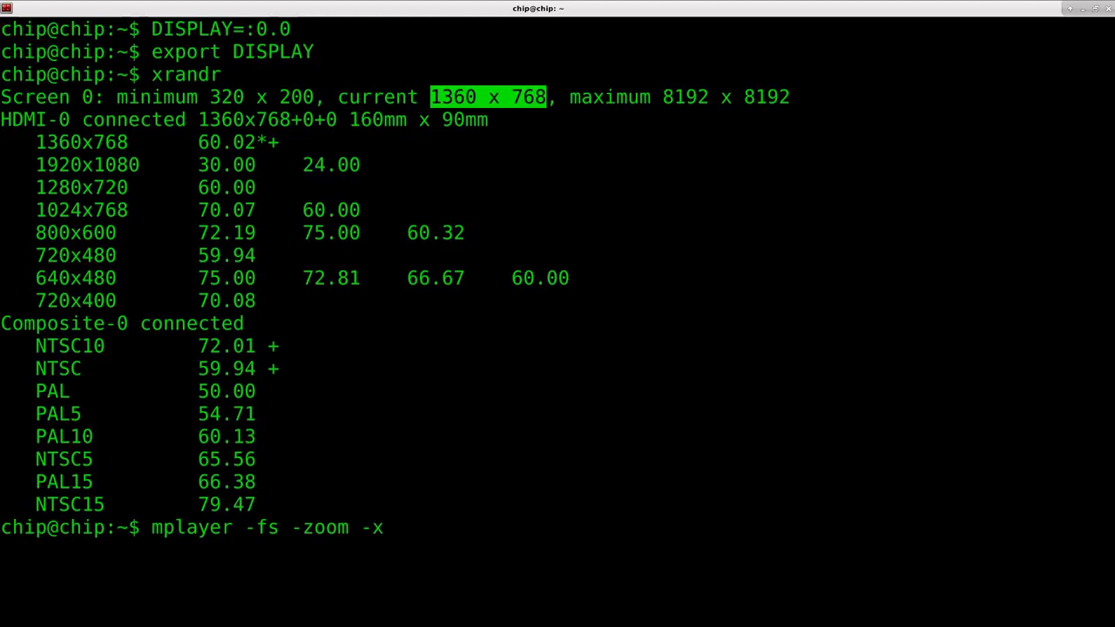
text(1)
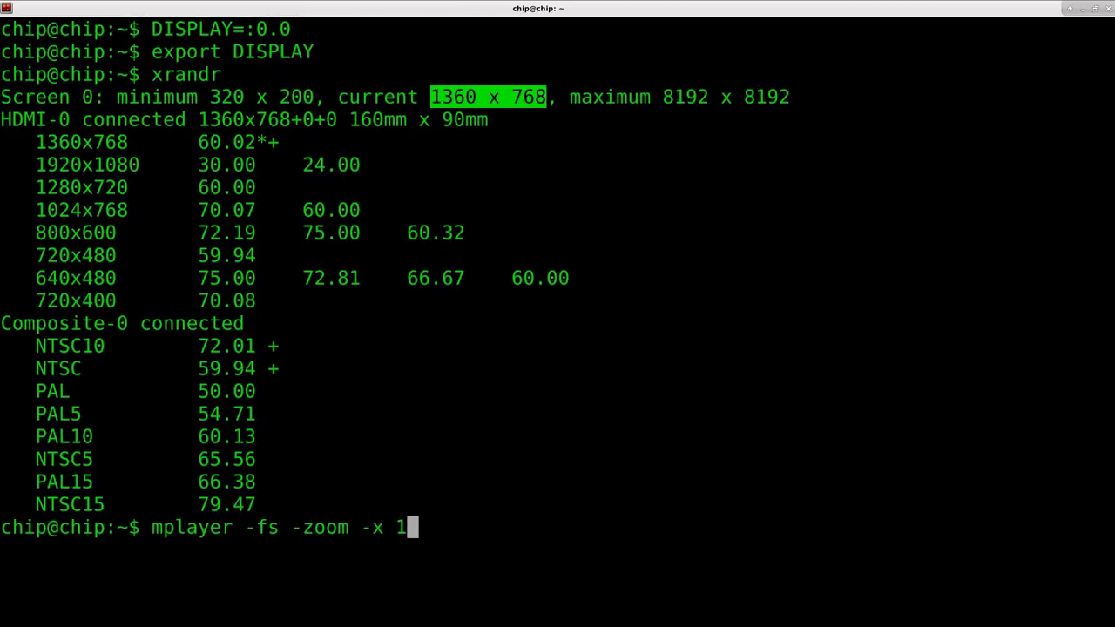
text(360)
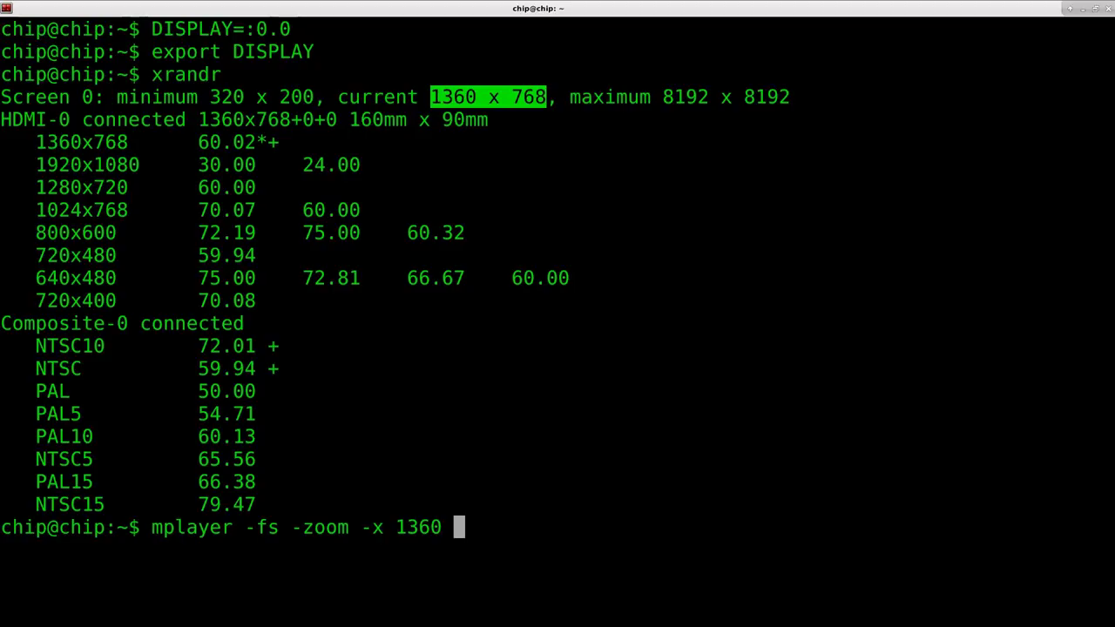
text(-y)
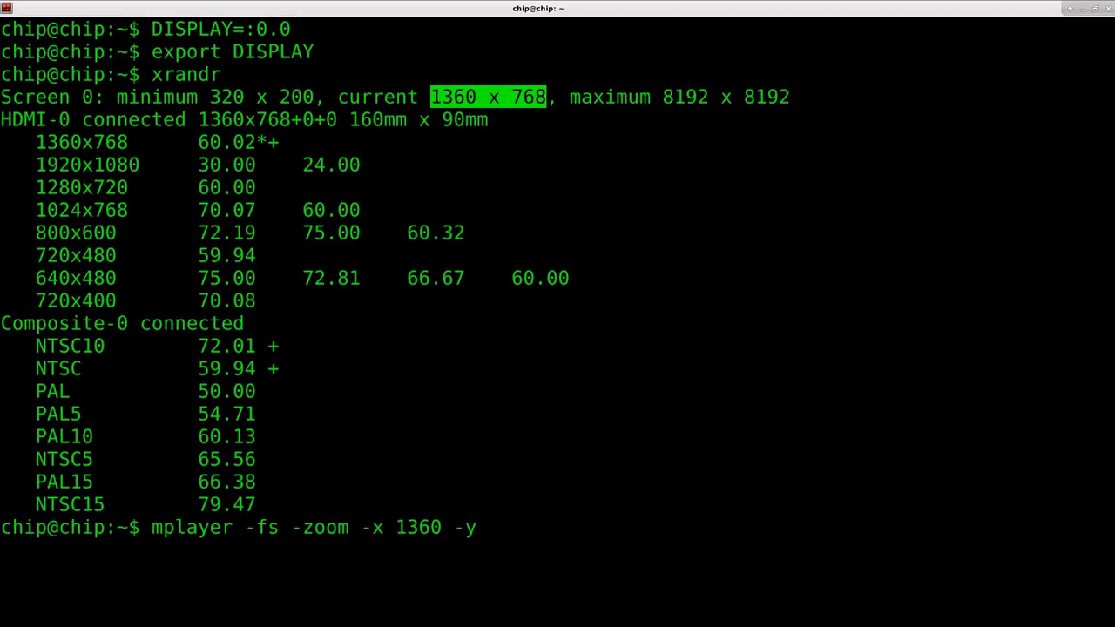
text(7)
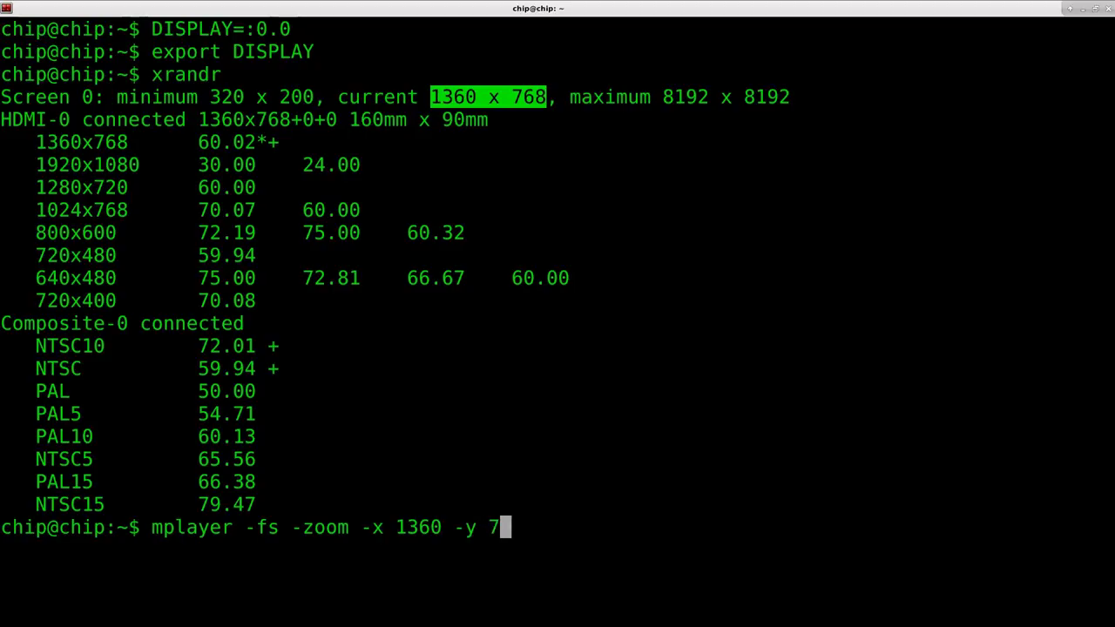
text(68 /)
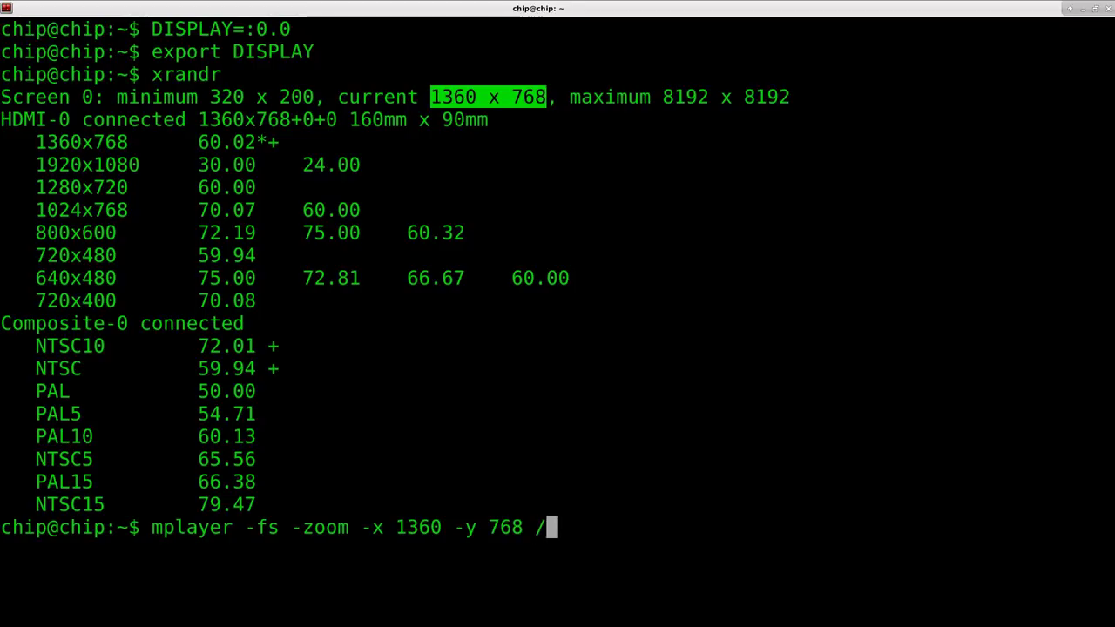
text(tmp/)
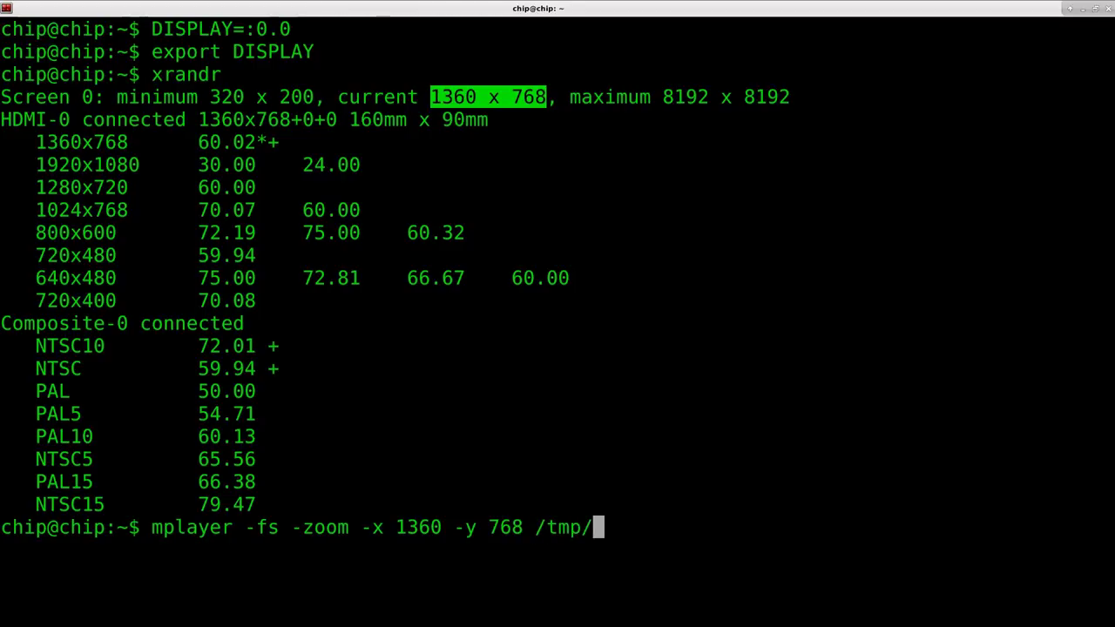
text(yt/2)
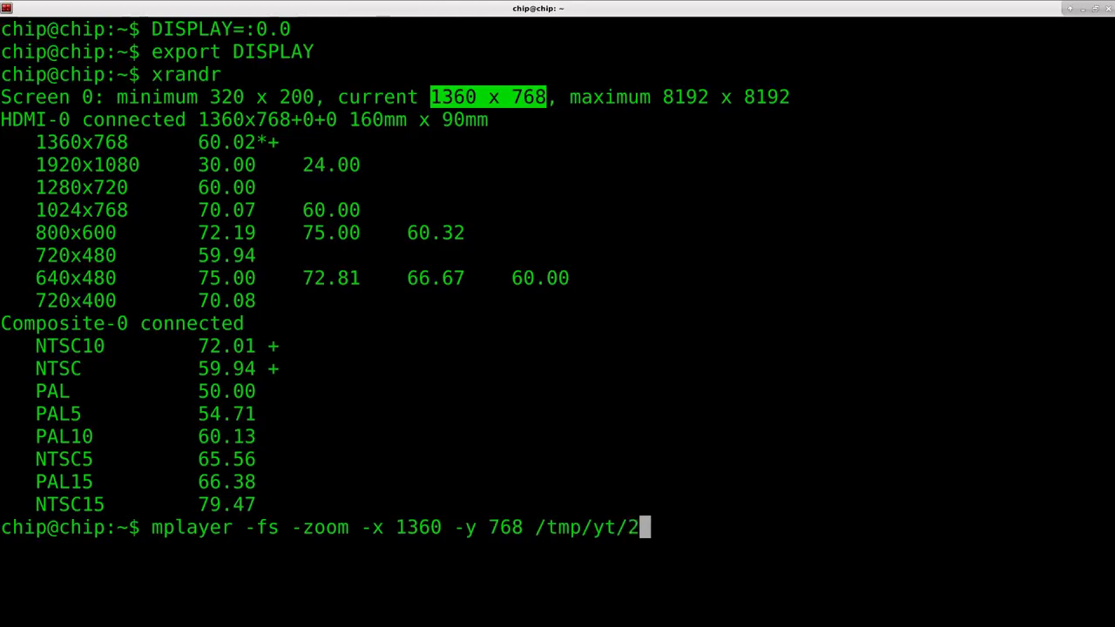
text(.mp4)
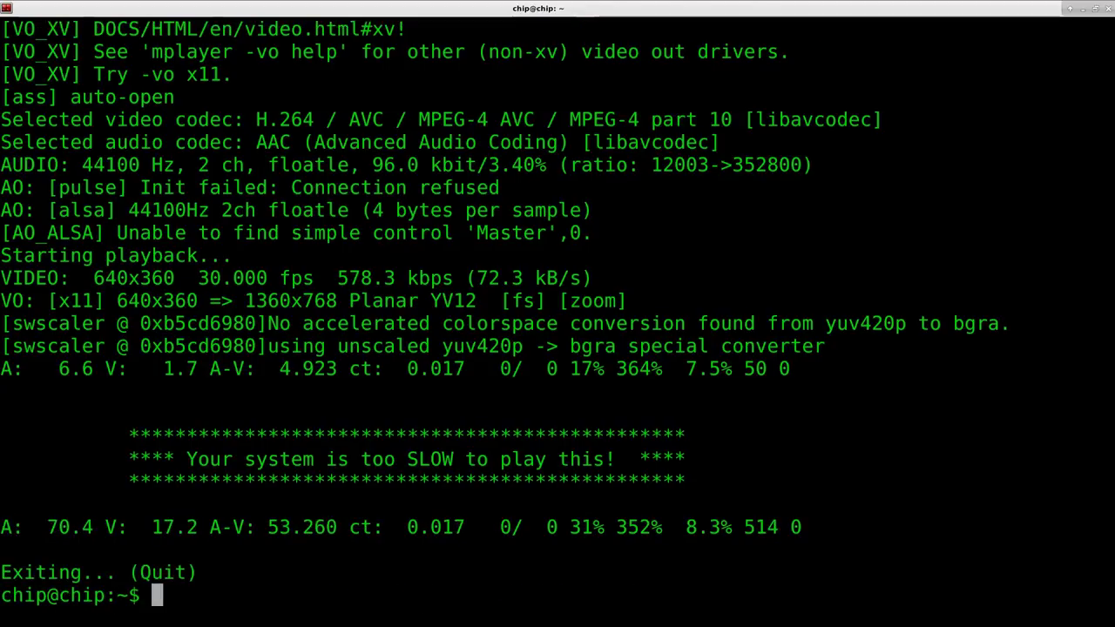
Recall the mplayer command for /tmp/yt/2.mp4 and insert 'framedr' before -fs.
text(mplayer -fs -zoom -x 1360 -y 768 /tmp/vt/2.mp4)
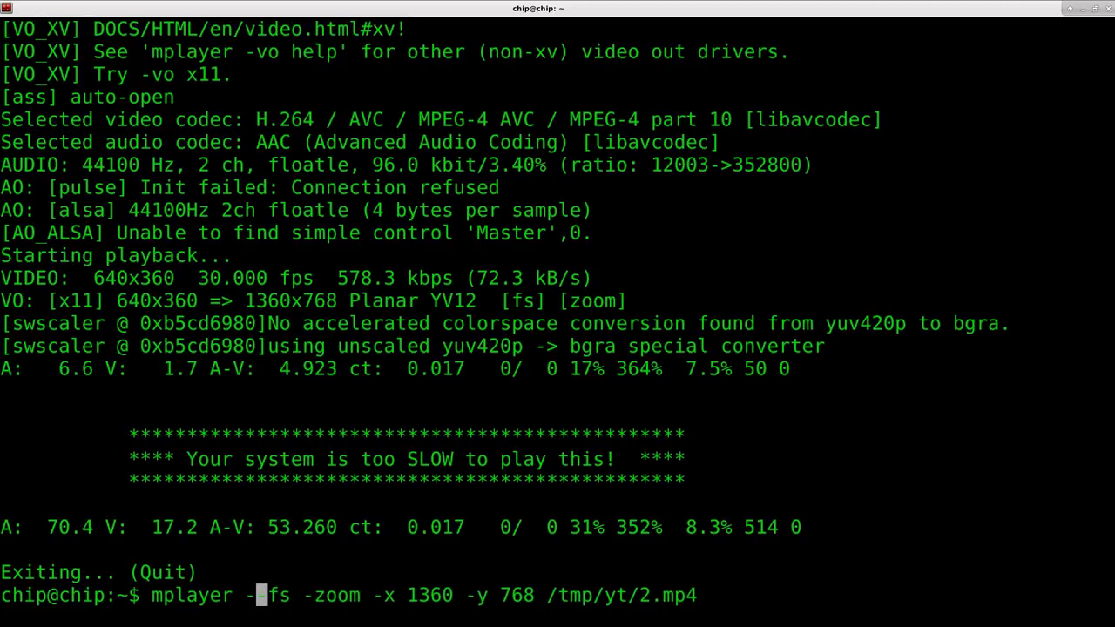
text(framedr)
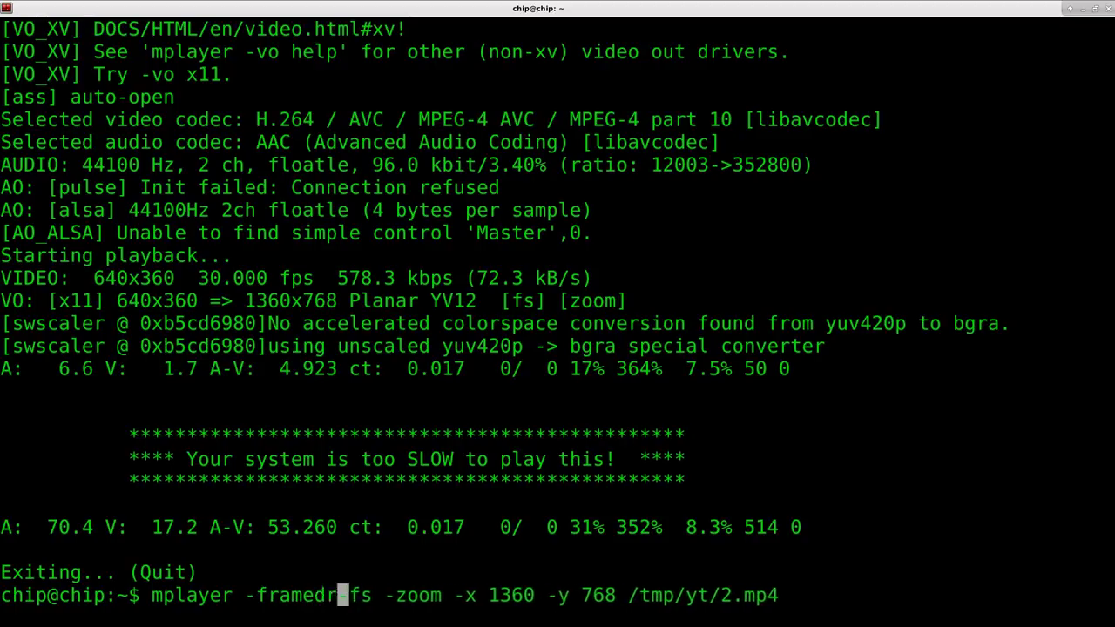